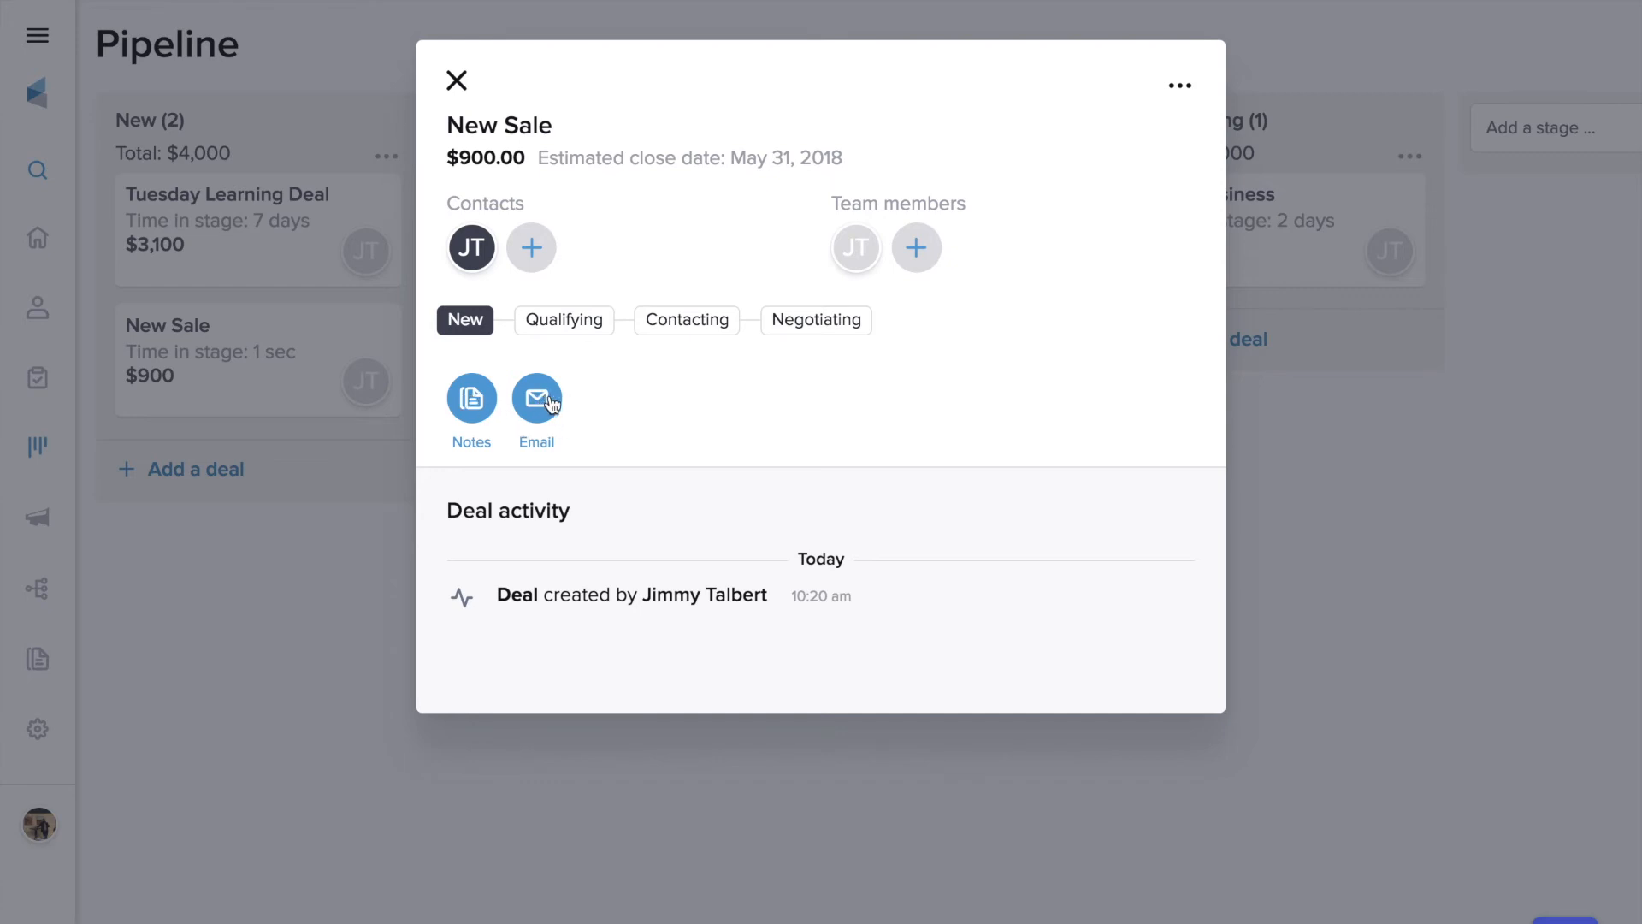
mouse_move(943, 262)
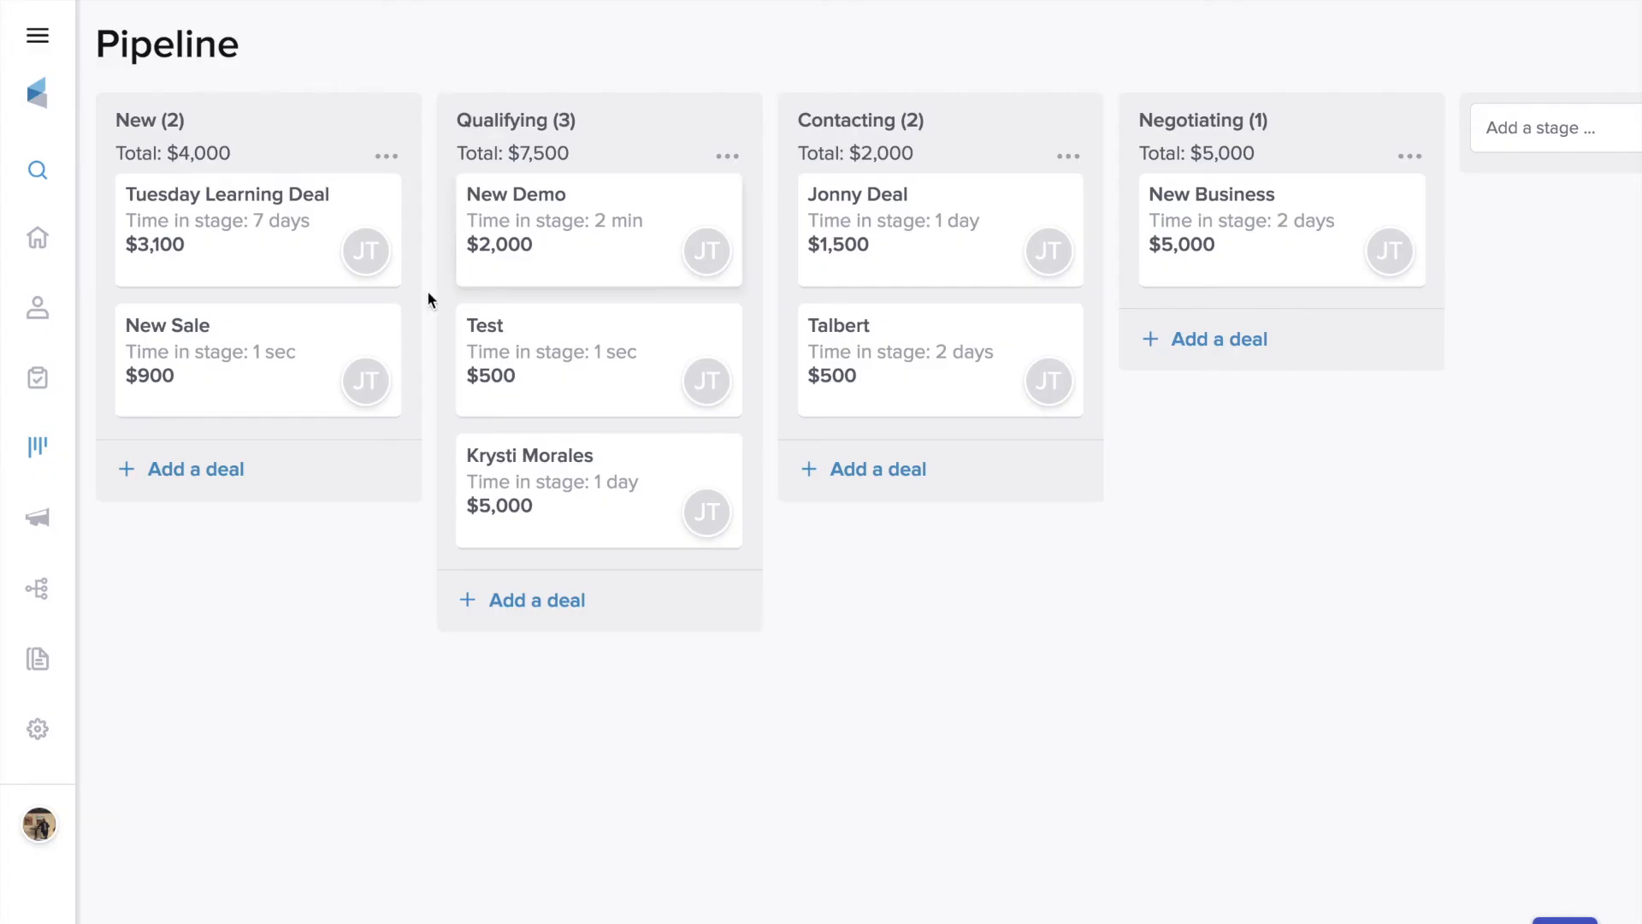
mouse_move(223, 350)
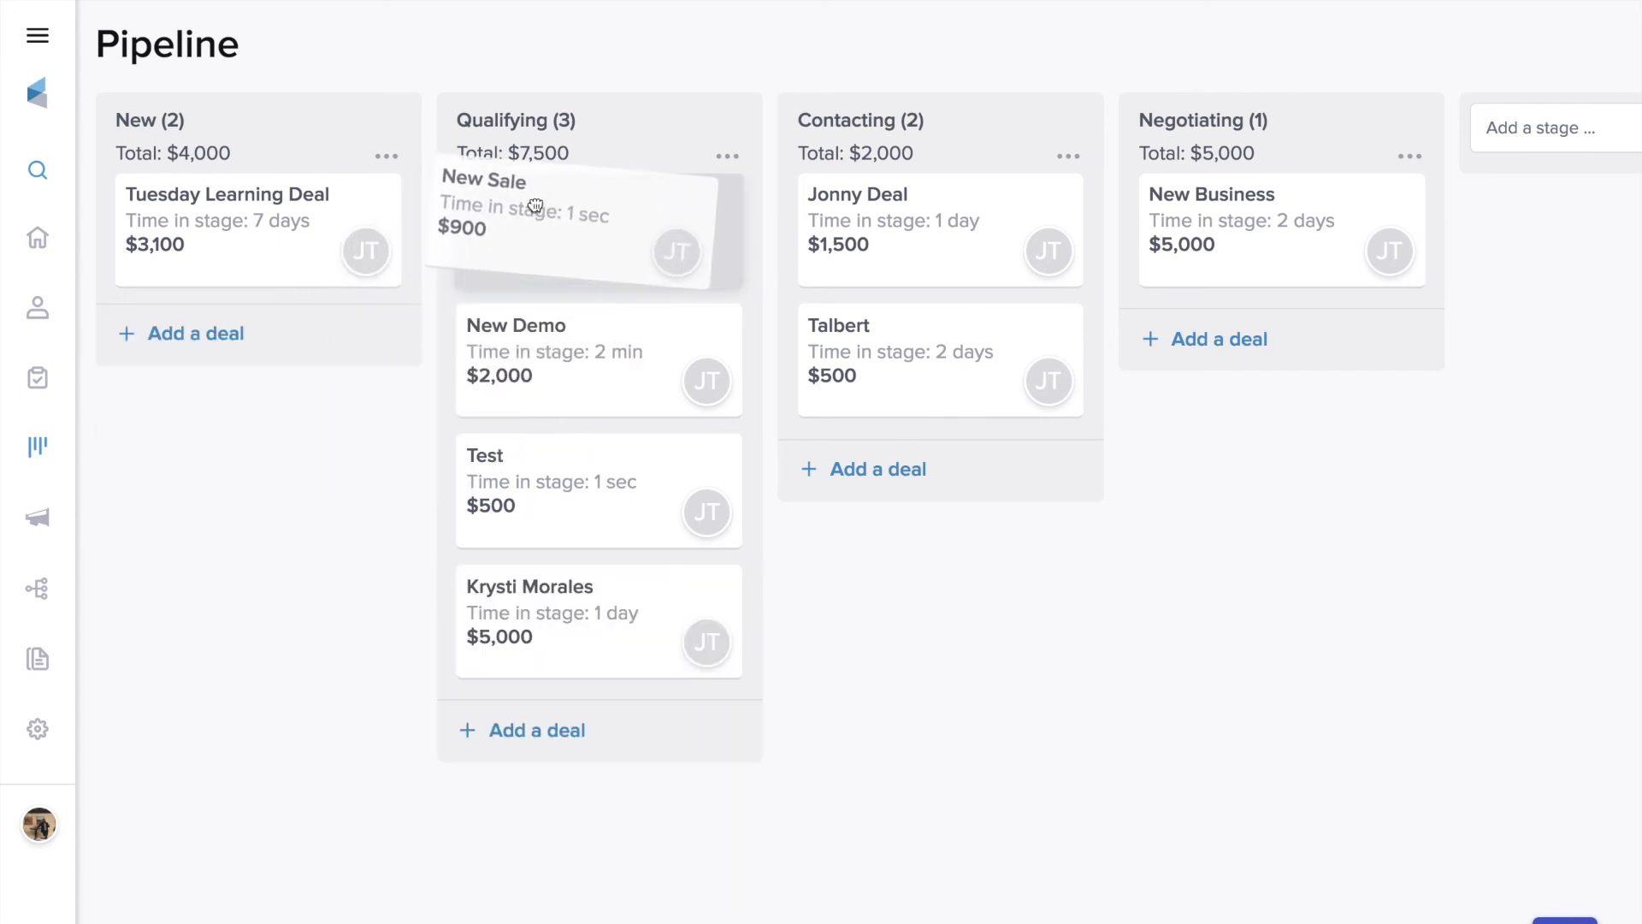
Drag the $900 New Sale deal from New to the top of Qualifying.
drag(534, 205, 581, 228)
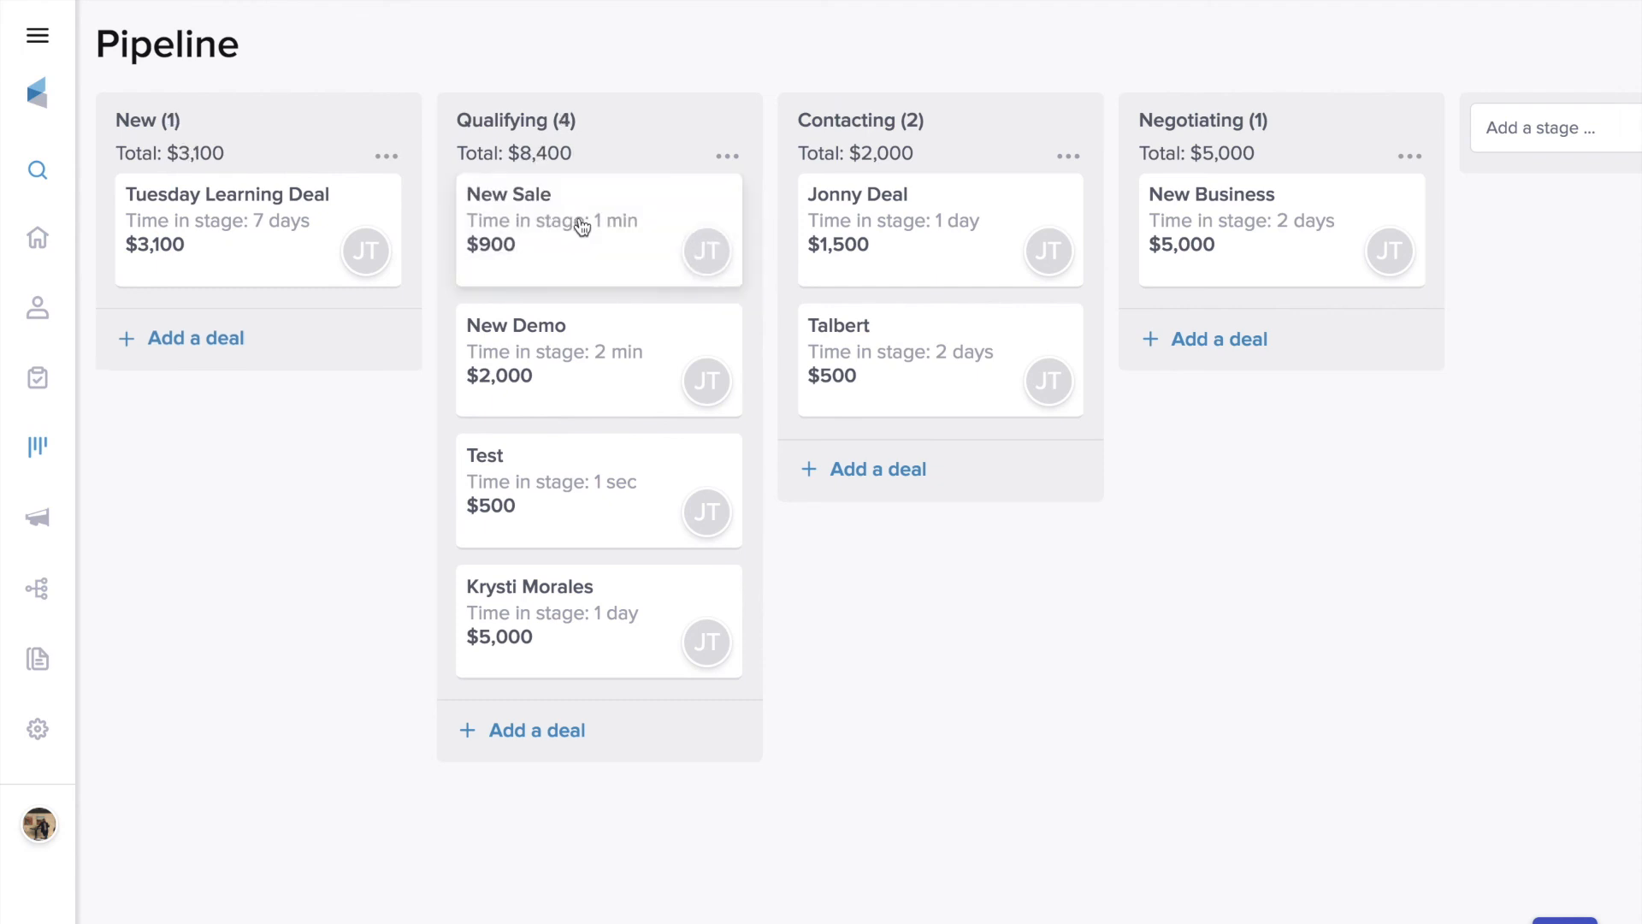
mouse_move(550, 169)
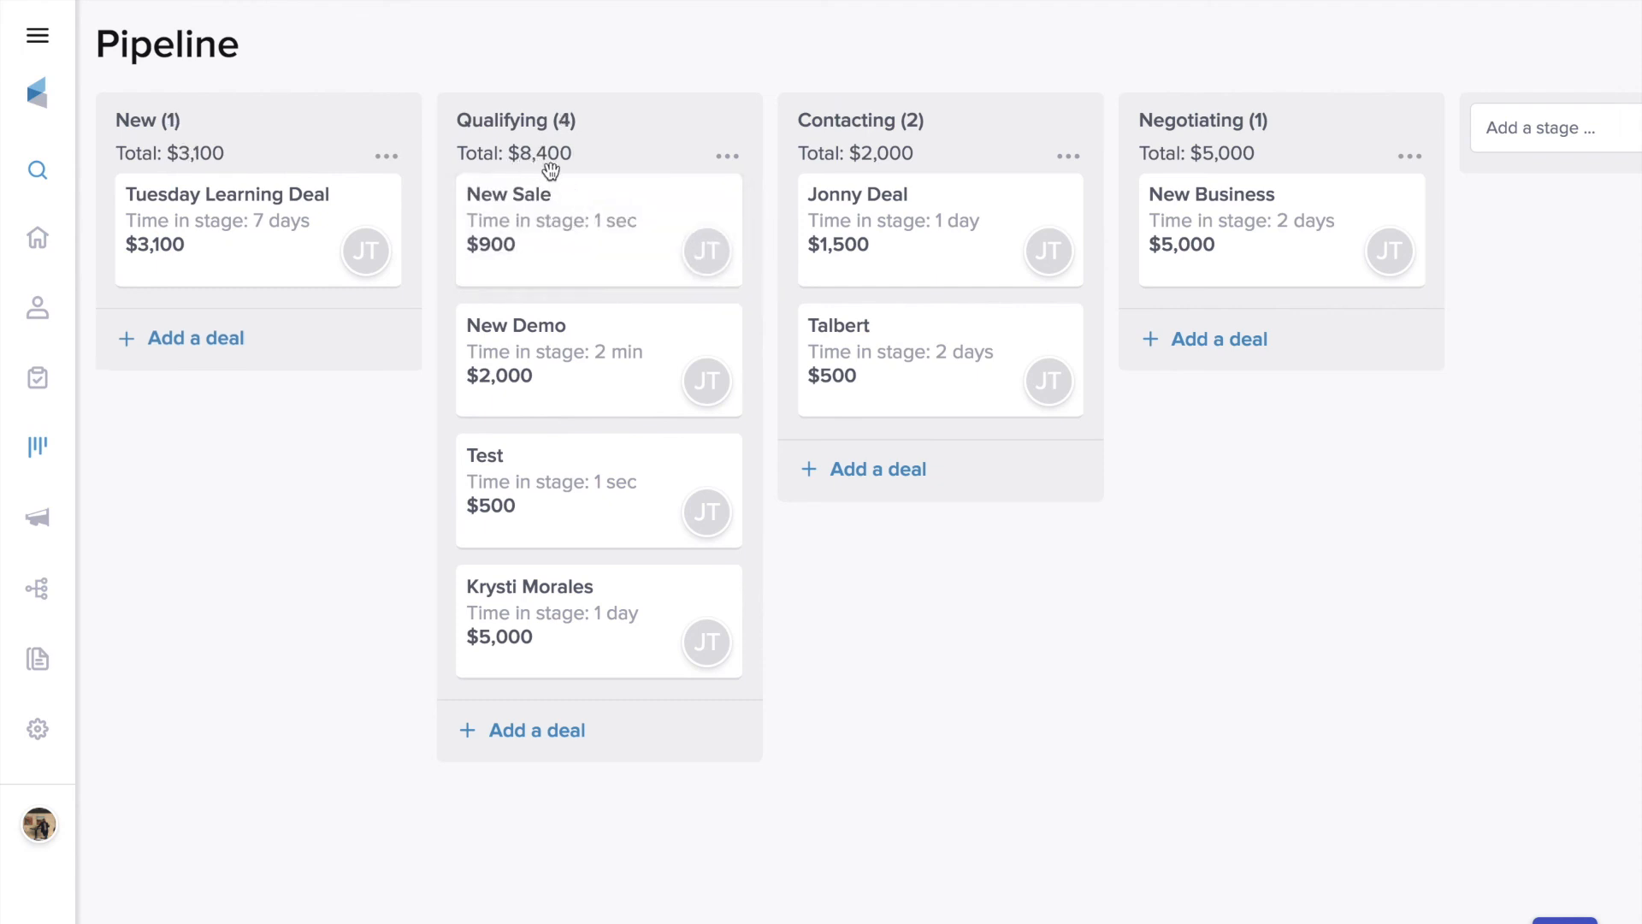